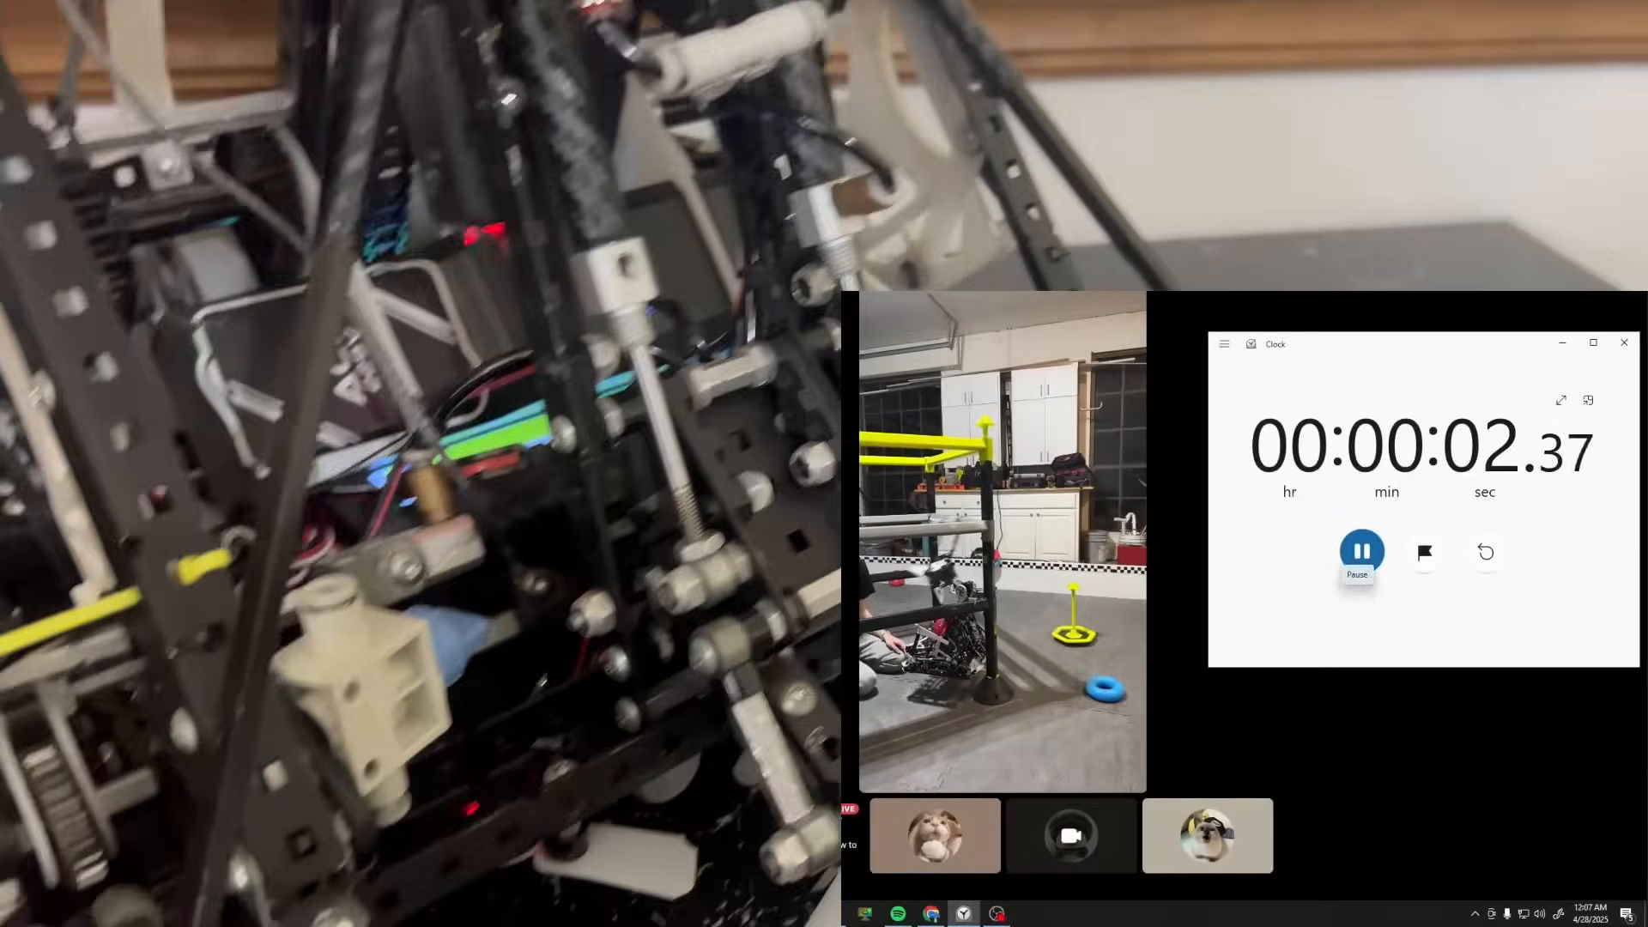
Step: Pause the running stopwatch at 00:00:07.49 to record the robot's hang time
click(1362, 551)
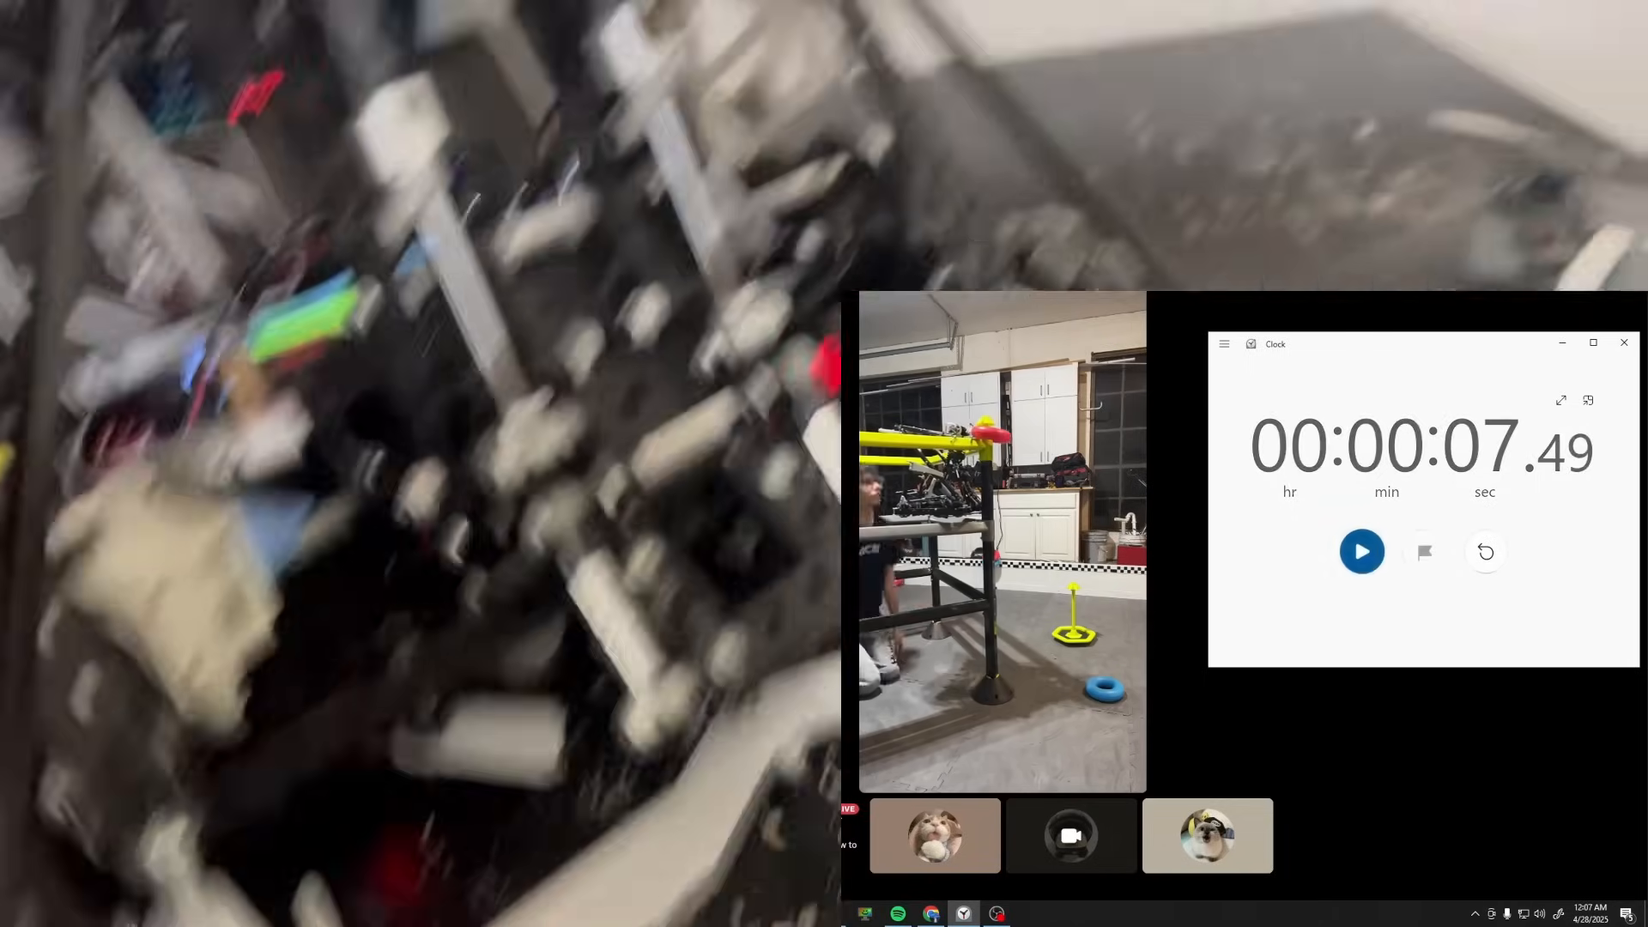